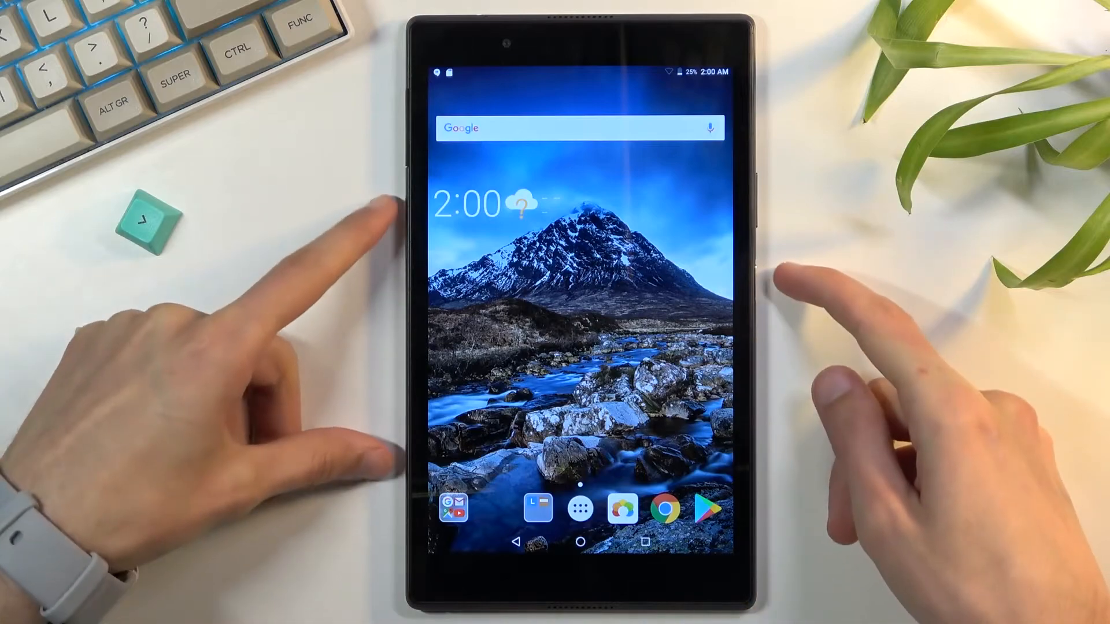
Bring up the power menu and choose Power off to shut the tablet down
{"action": "left_click", "coordinate": [761, 283]}
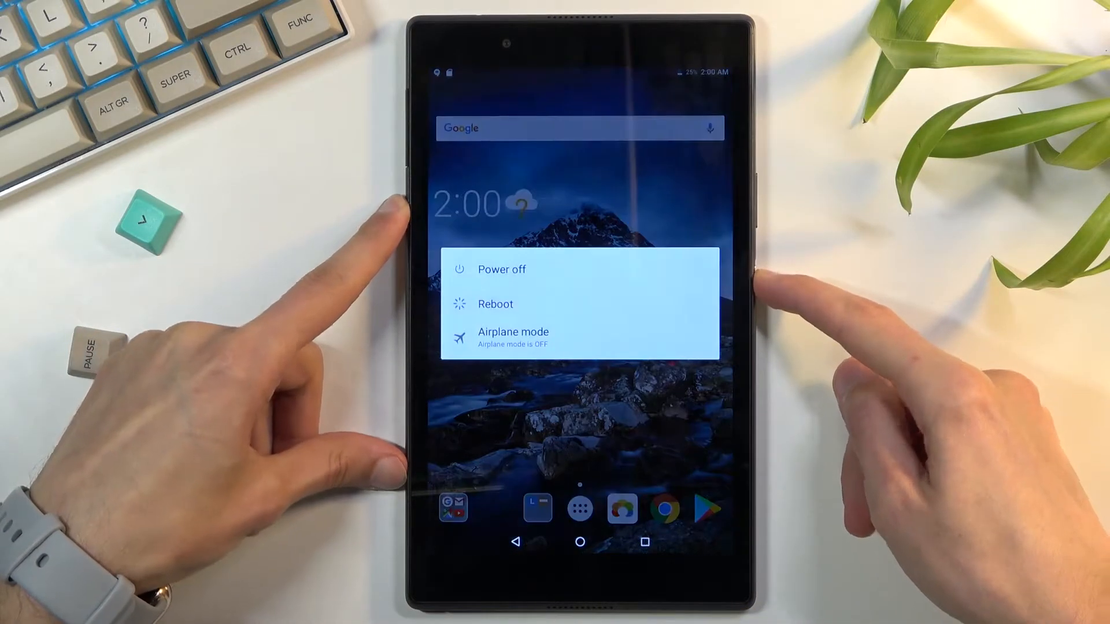
{"action": "left_click", "coordinate": [500, 269]}
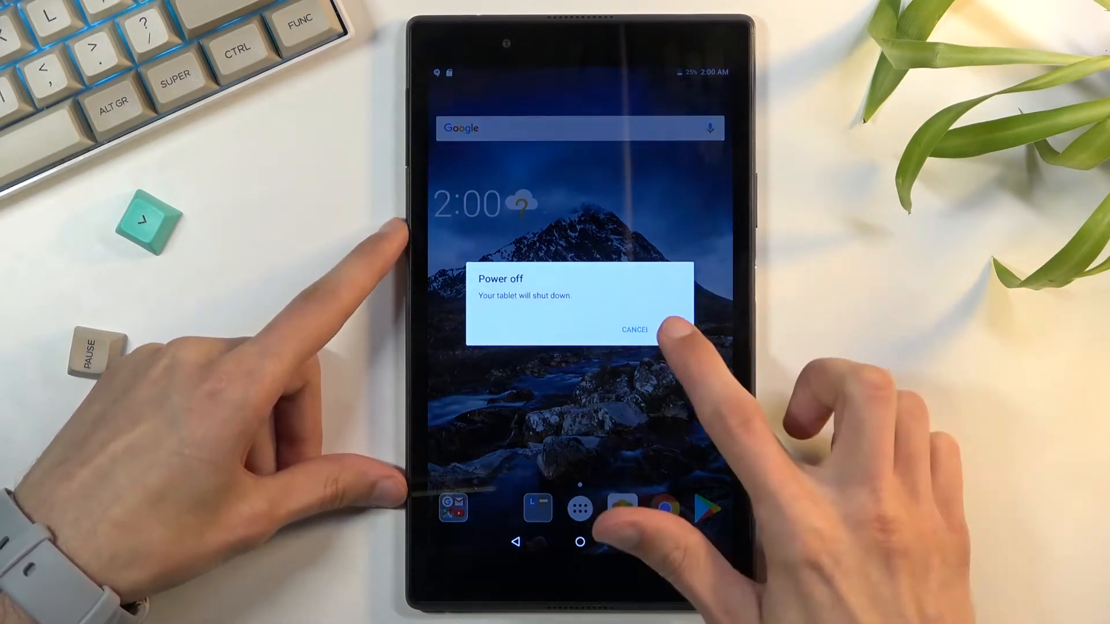